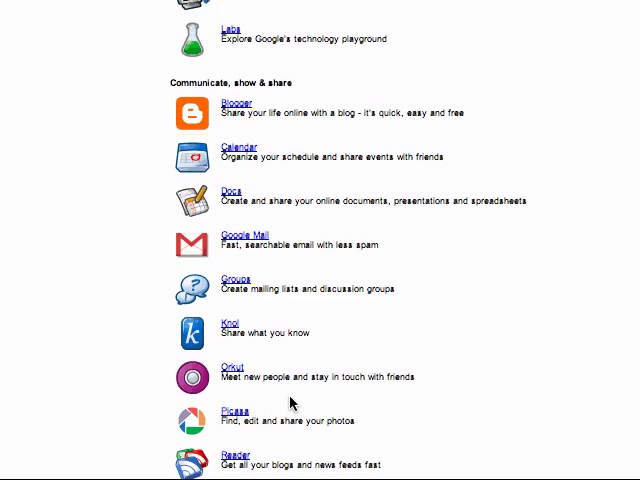
Review the welcome form and confirm United States location with Eastern Time zone.
scroll("down", 3)
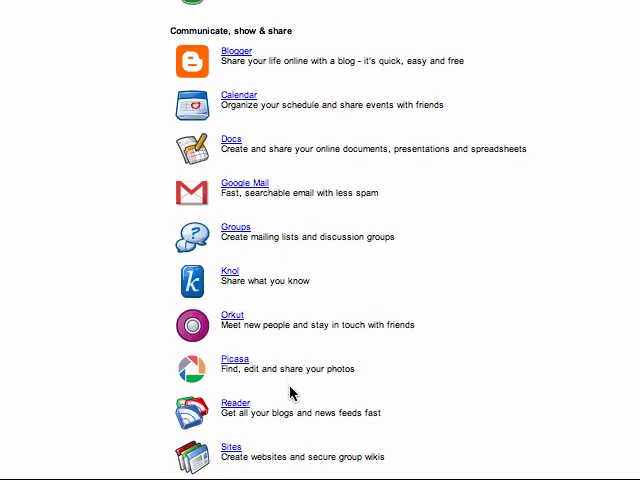
scroll("down", 3)
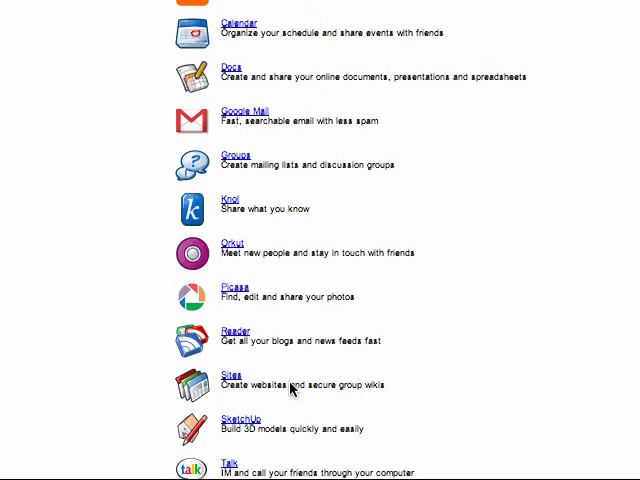
scroll("down", 3)
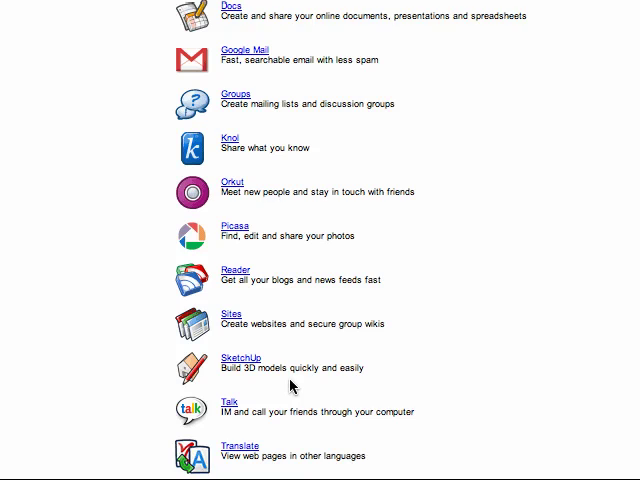
scroll("down", 3)
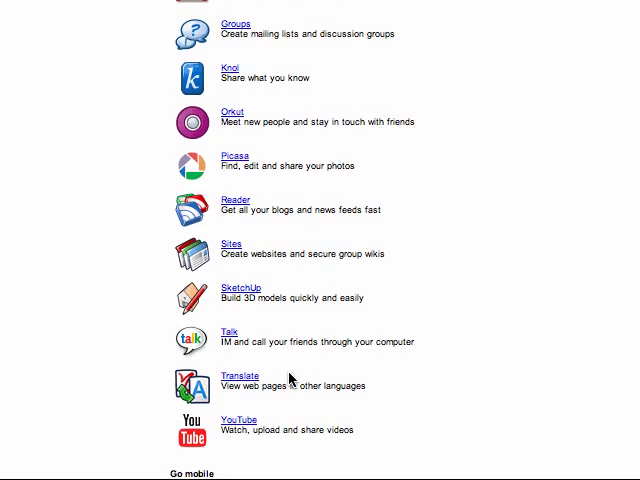
scroll("down", 3)
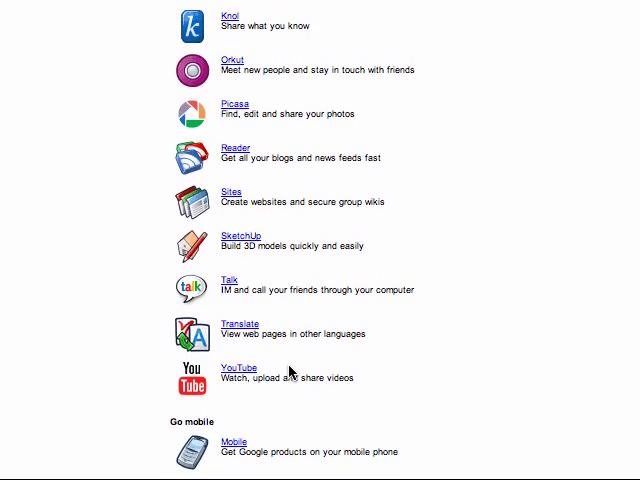
scroll("down", 3)
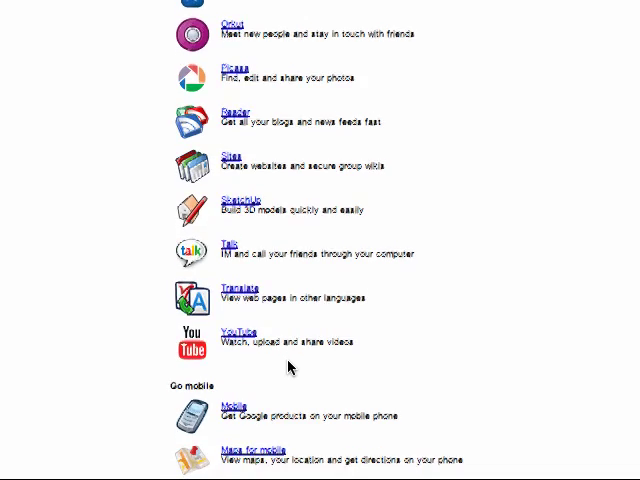
scroll("down", 3)
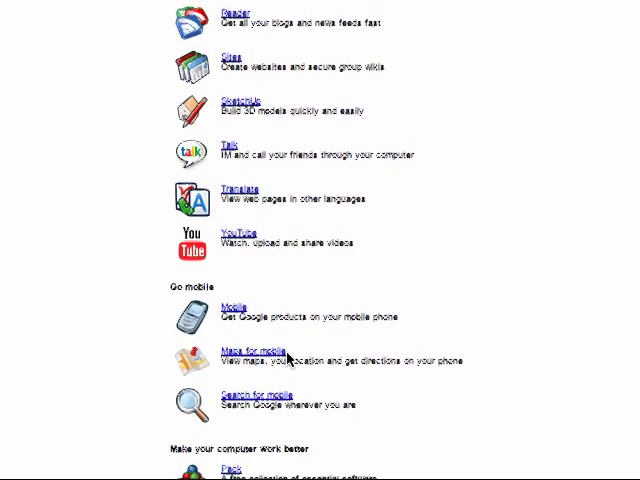
scroll("down", 3)
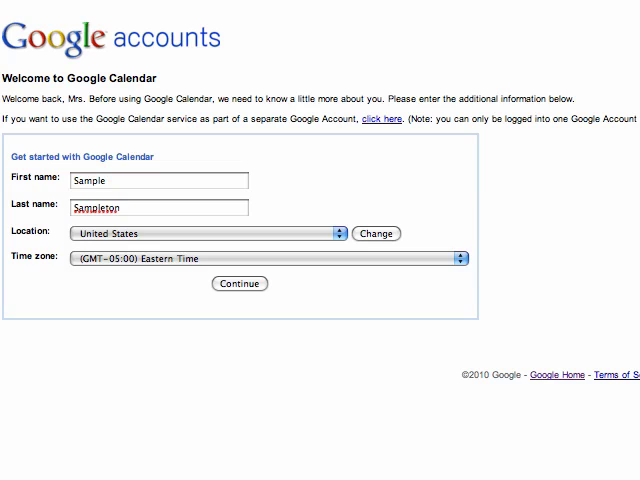
left_click(239, 284)
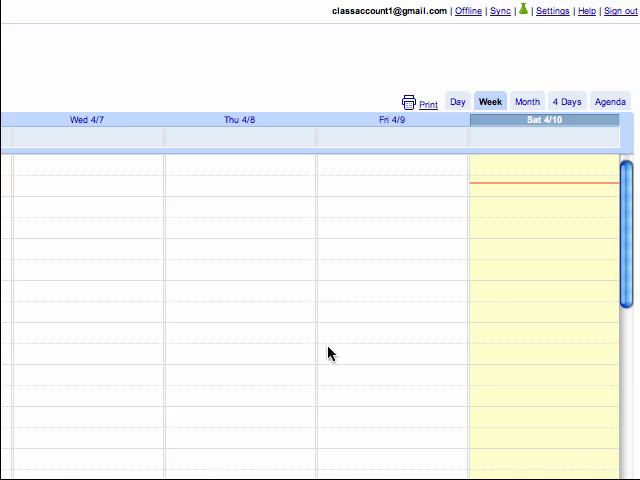
mouse_move(459, 105)
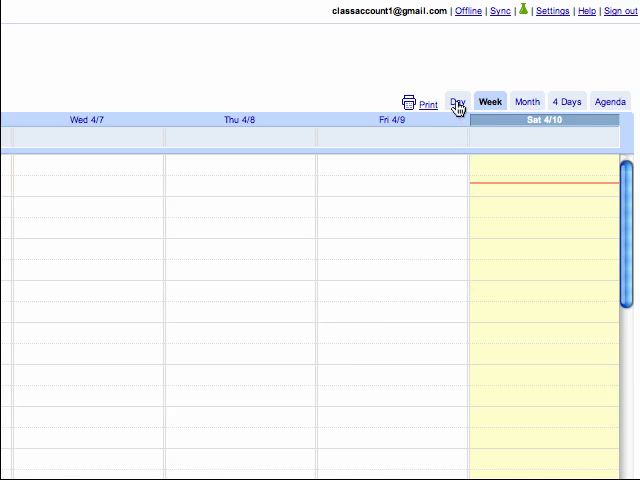
left_click(459, 101)
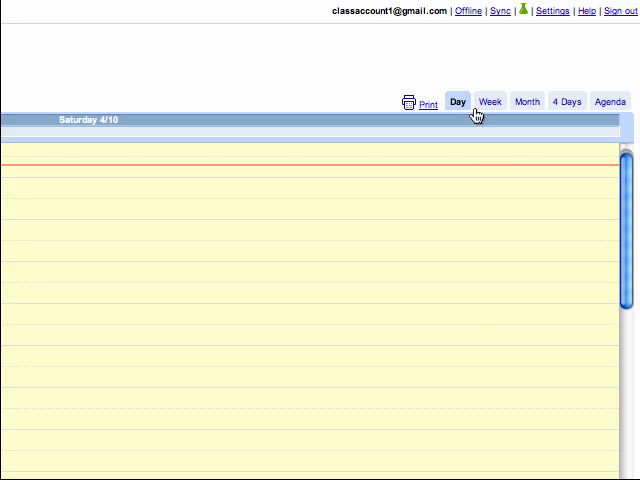
left_click(527, 101)
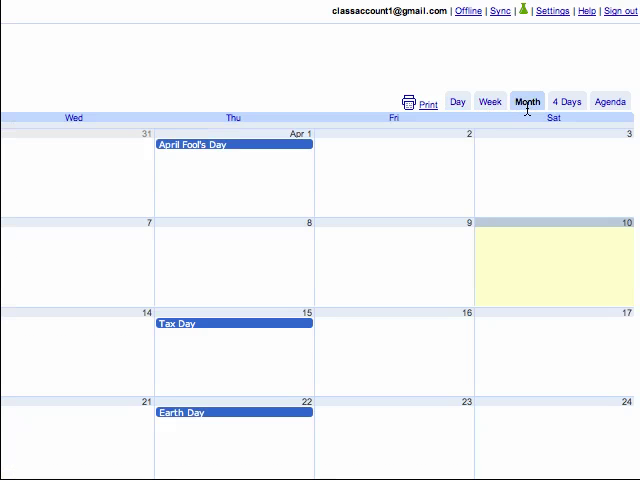
left_click(569, 101)
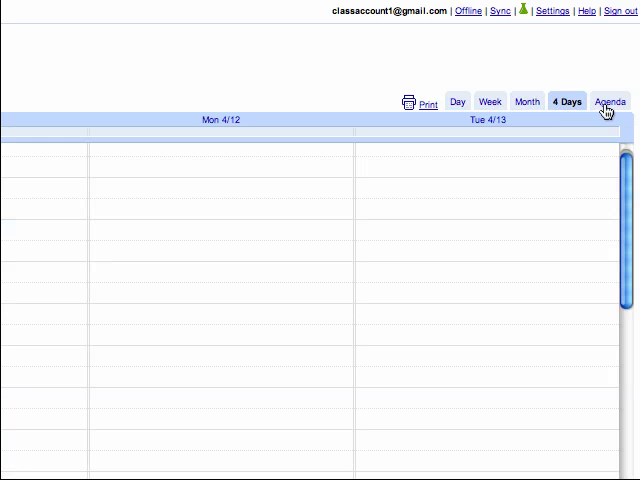
left_click(604, 100)
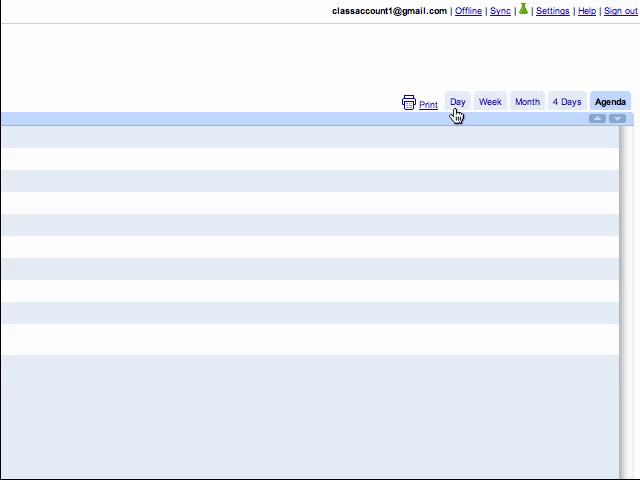
left_click(457, 101)
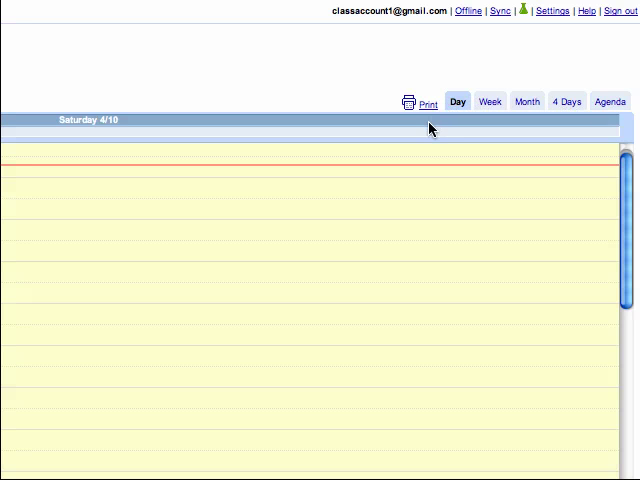
left_click(486, 101)
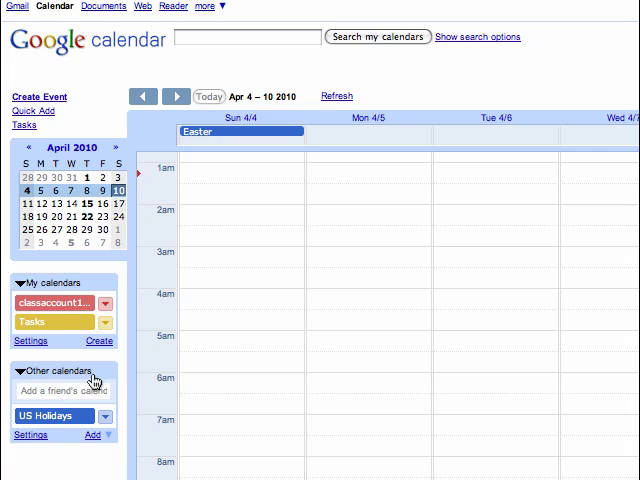
Start a new calendar, then cancel back to the calendar listing Band, Biology and English 2.
left_click(98, 342)
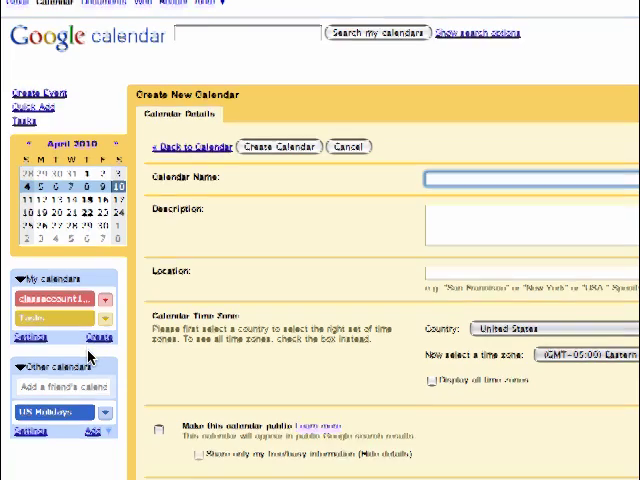
scroll("down", 3)
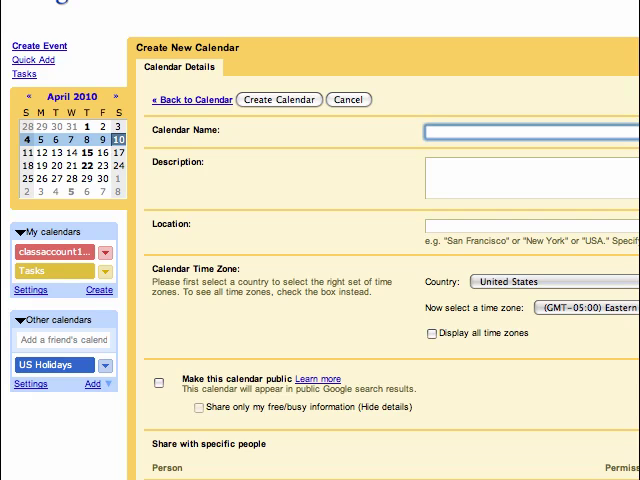
mouse_move(290, 449)
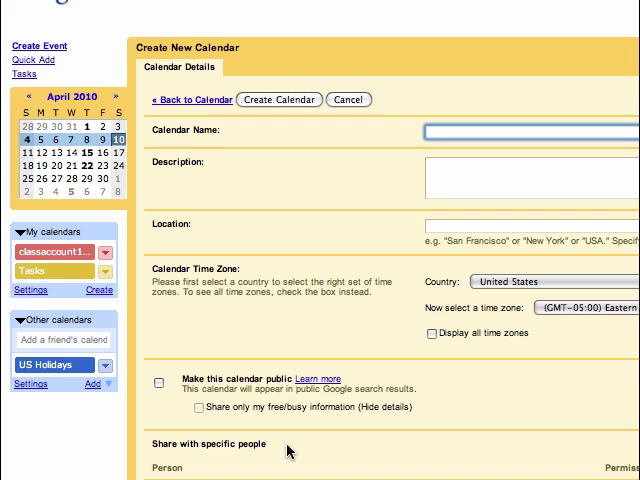
left_click(190, 100)
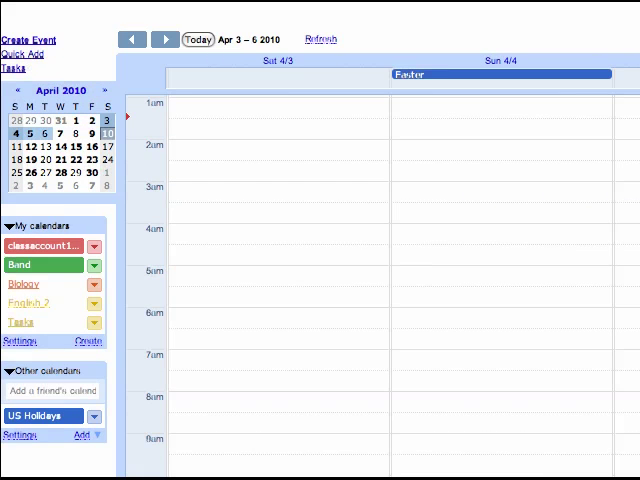
Go back to the week of Mar 28 – Apr 3, 2010 and show English 2 events.
left_click(130, 39)
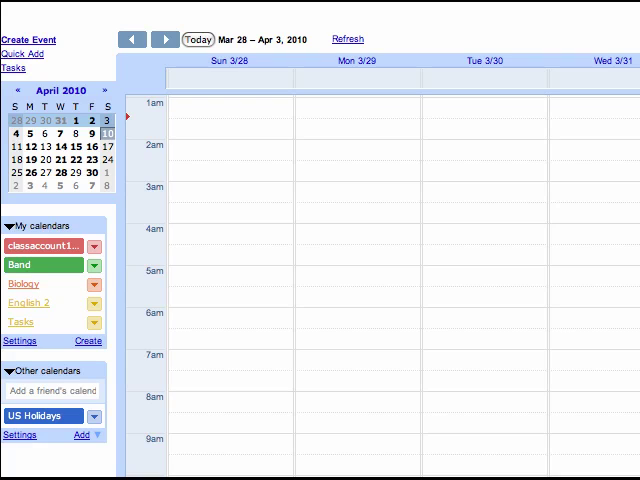
mouse_move(186, 380)
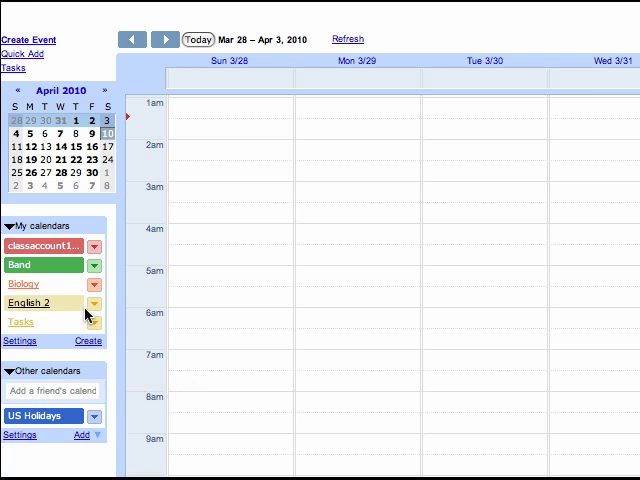
left_click(93, 284)
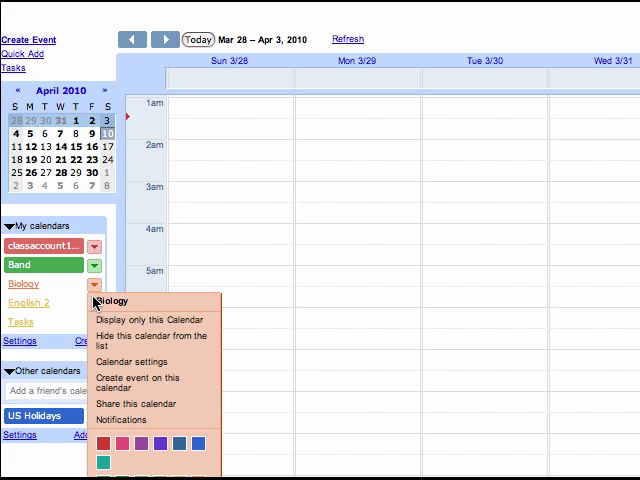
mouse_move(68, 272)
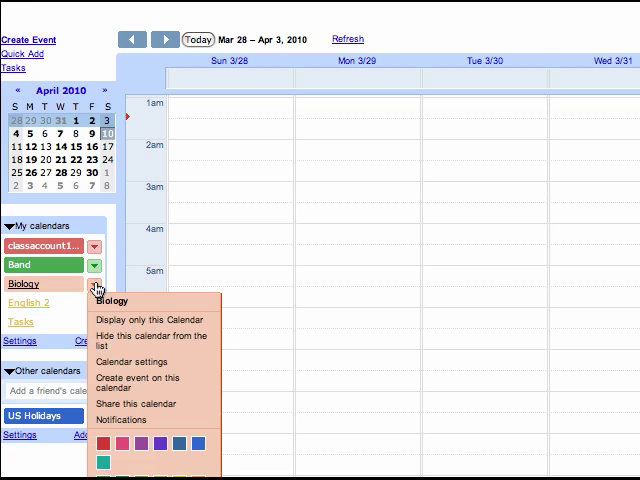
mouse_move(104, 286)
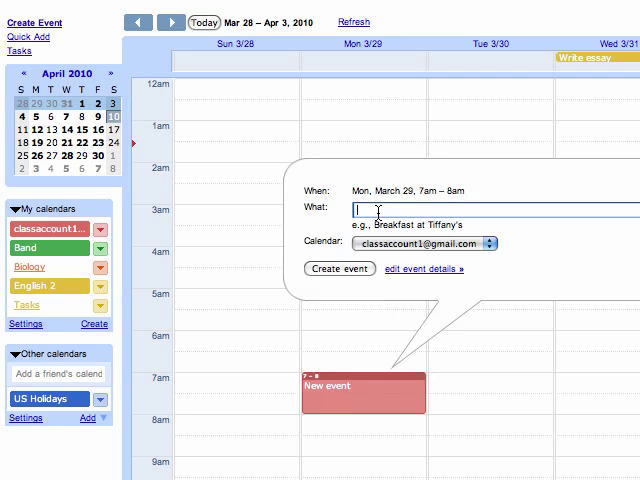
Name the Monday March 29, 7–8am event 'BAnd practice' and create it.
type("B")
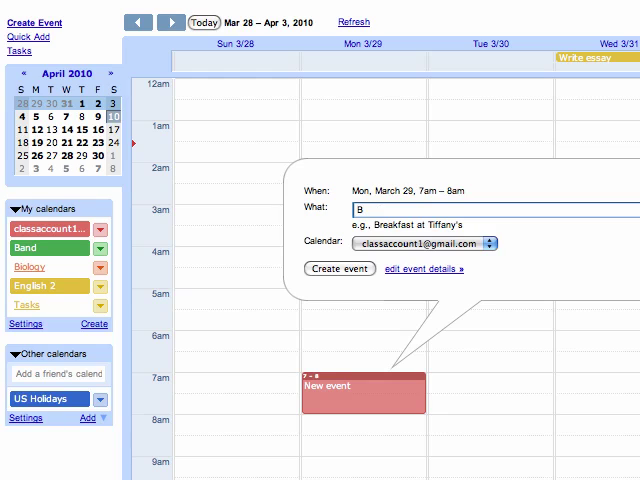
type("And")
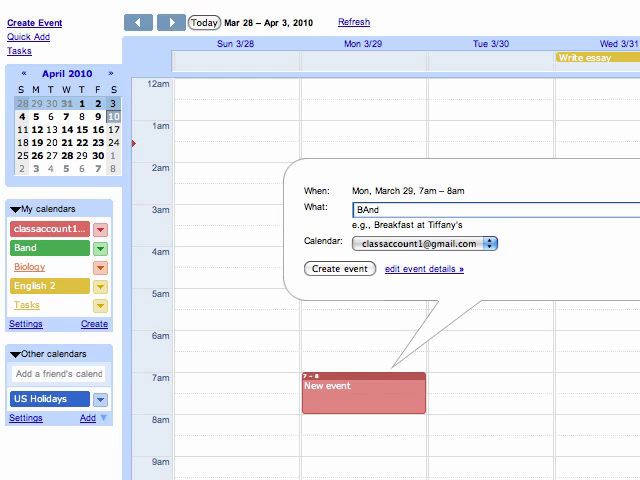
type("practice")
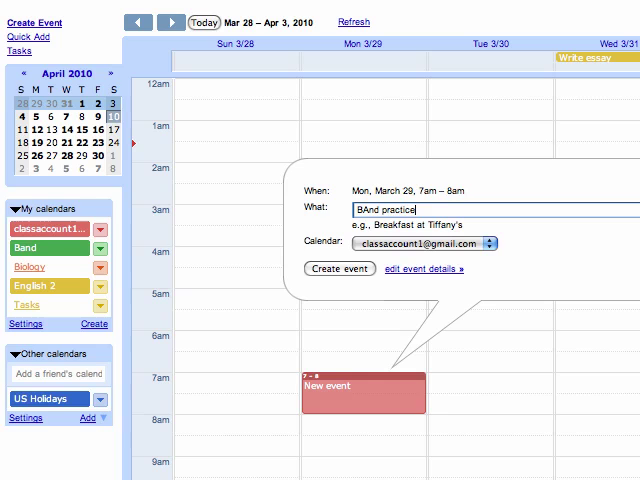
mouse_move(352, 274)
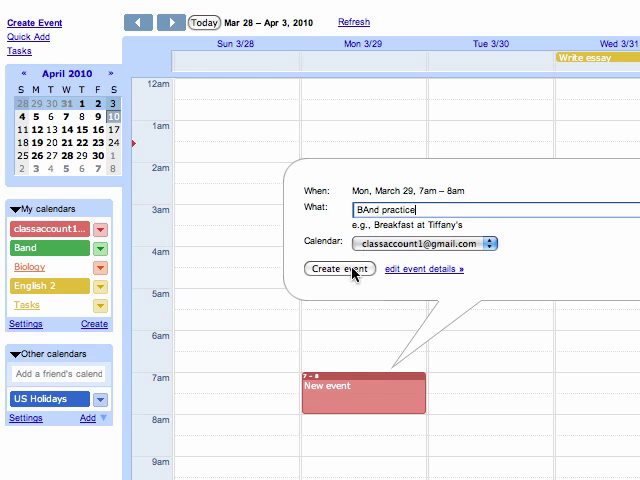
left_click(422, 269)
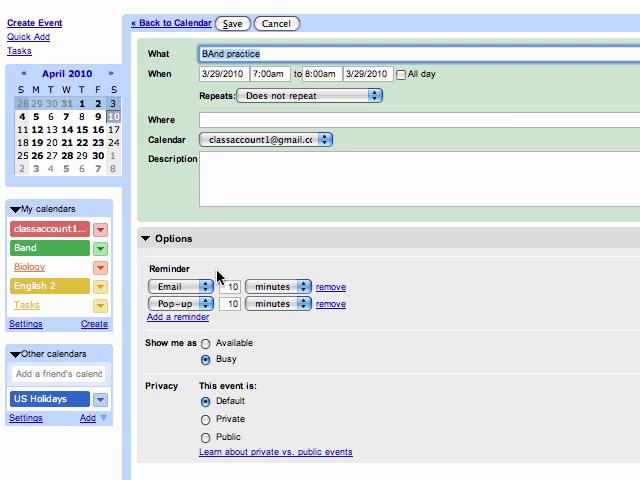
mouse_move(216, 277)
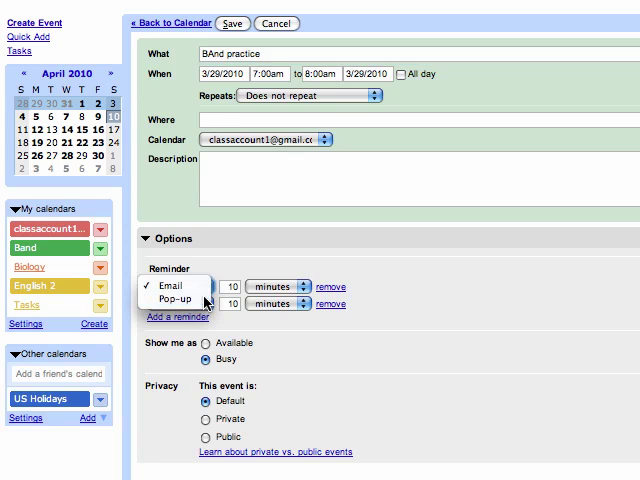
Choose how the Band practice event's first reminder is delivered.
left_click(172, 300)
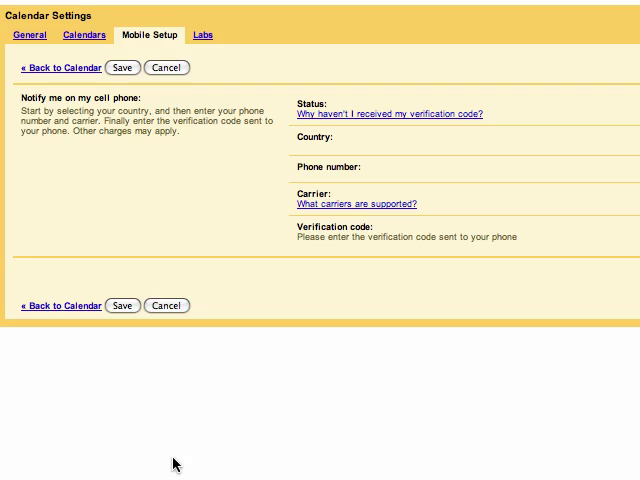
mouse_move(148, 49)
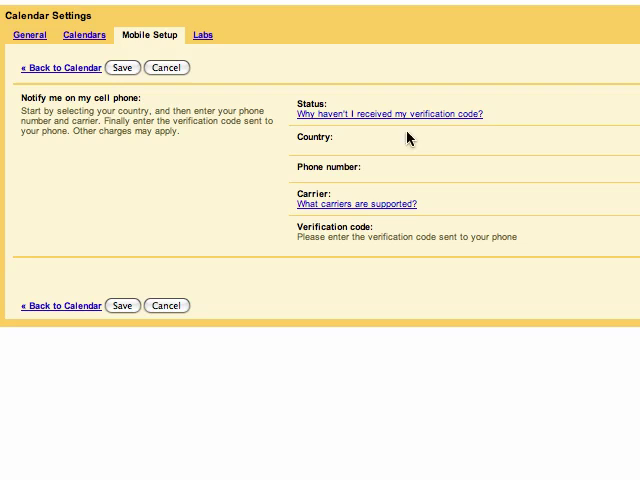
mouse_move(620, 356)
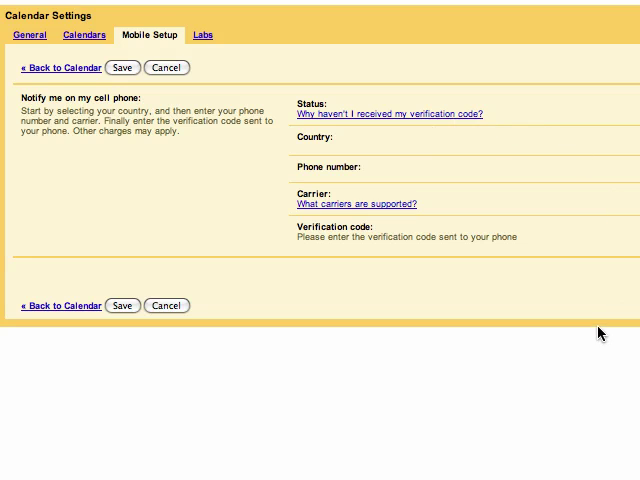
mouse_move(367, 183)
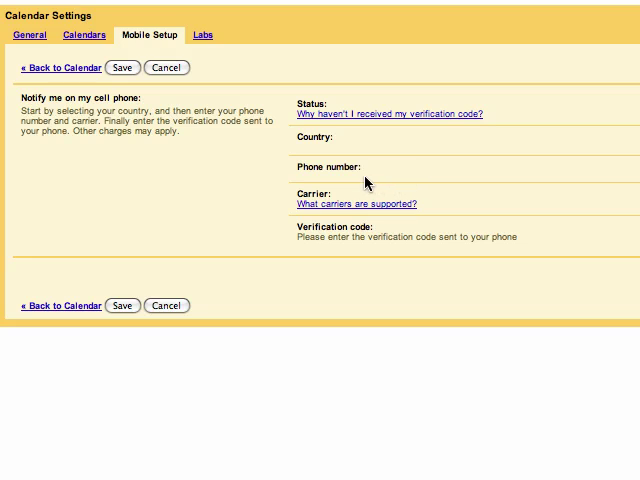
mouse_move(347, 219)
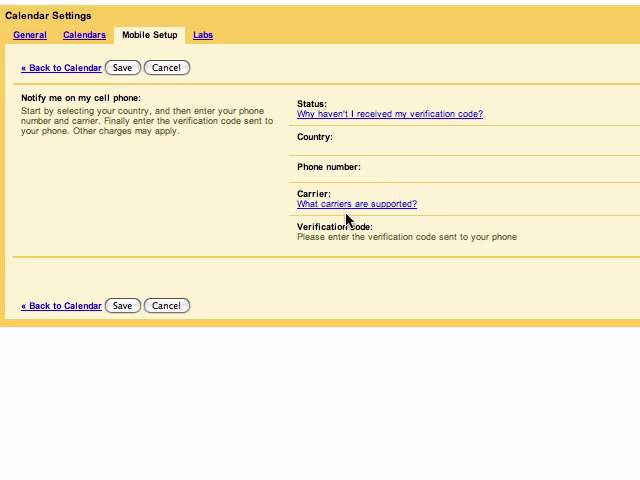